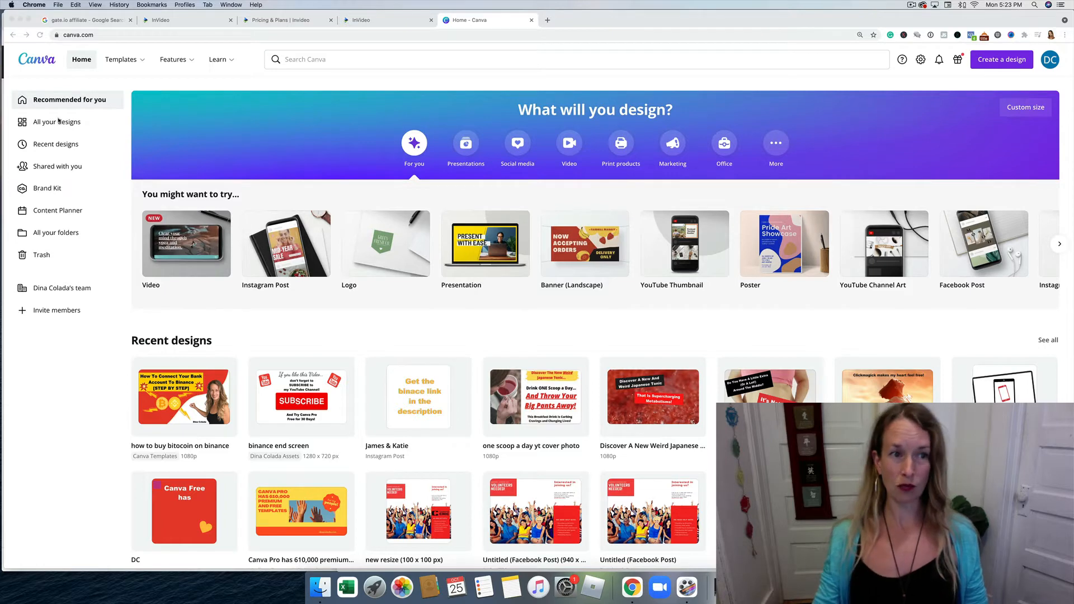
mouse_move(636, 75)
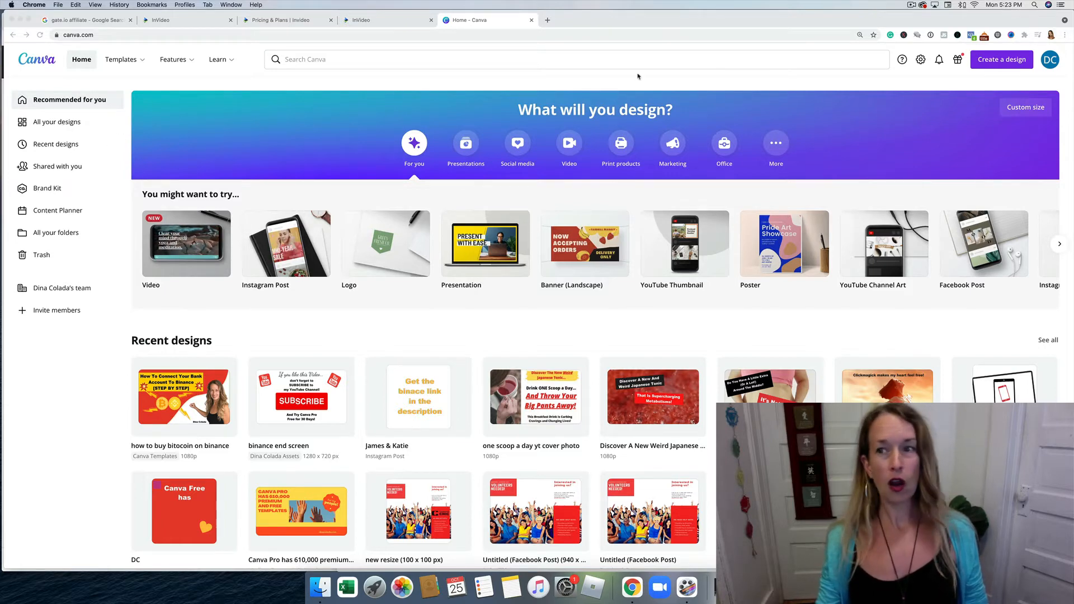
Step: Bring up the create-a-design menu from the Canva home page
left_click(1000, 59)
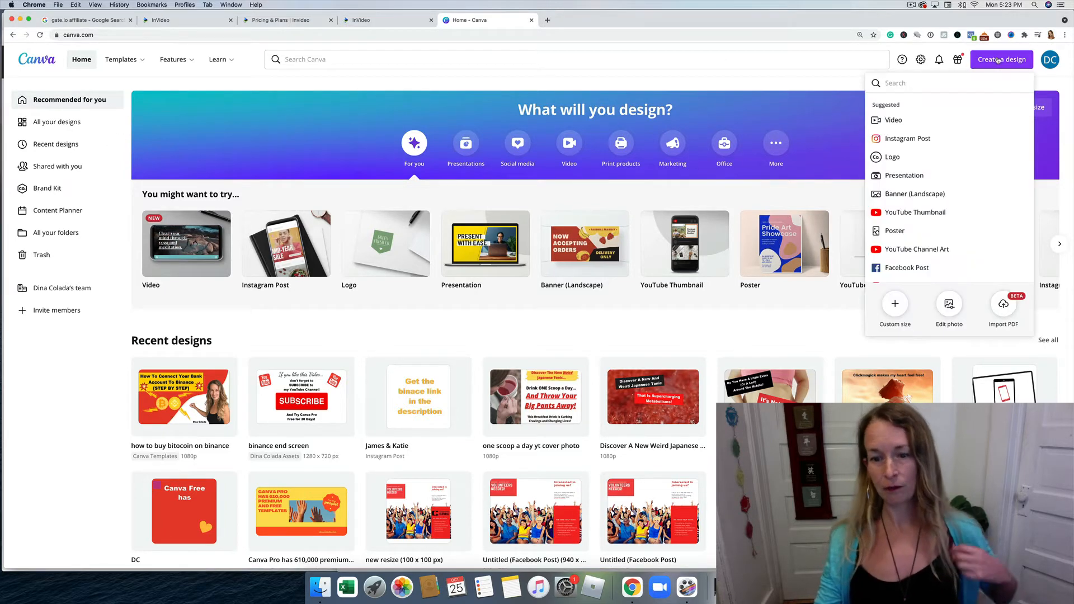
Step: Start a new Instagram Post and fill its page with a soft pink-peach-yellow gradient photo
left_click(907, 138)
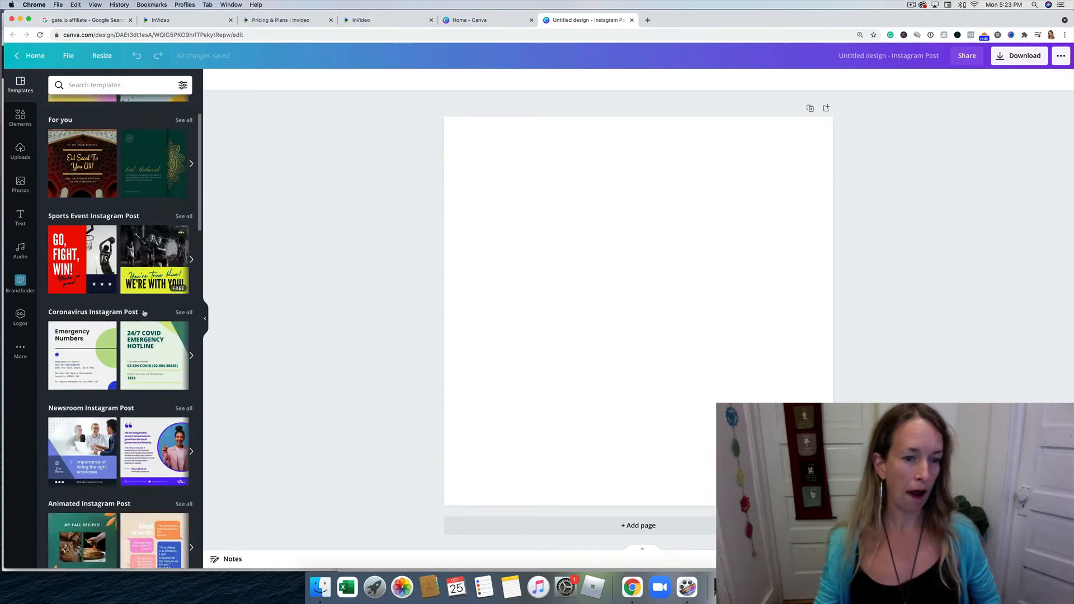
scroll("down", 3)
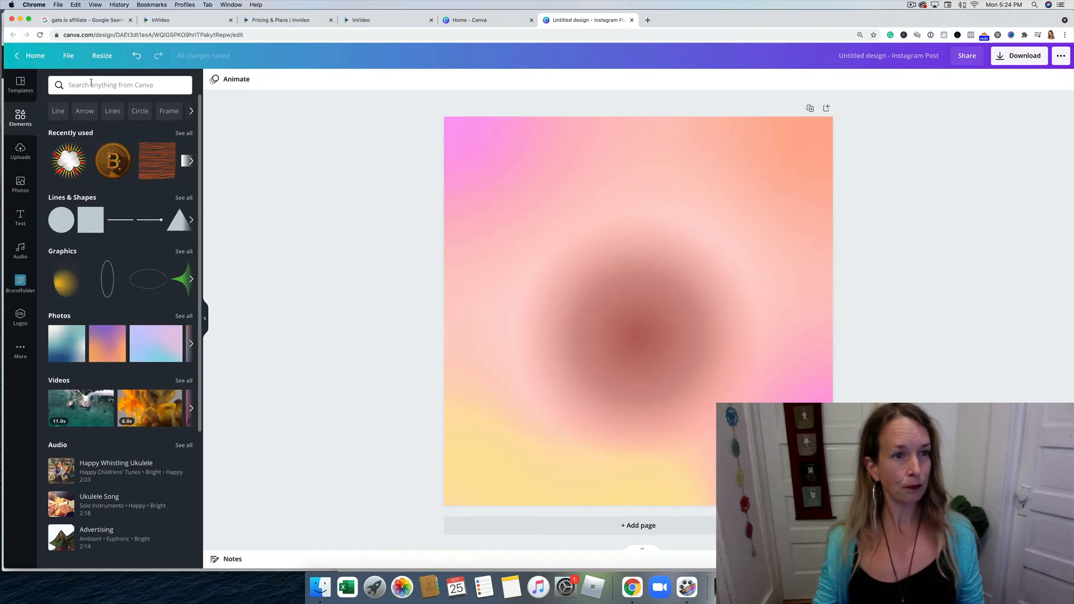
Step: Search Elements for frames, add the circle frame at half size in the upper left
type("frames")
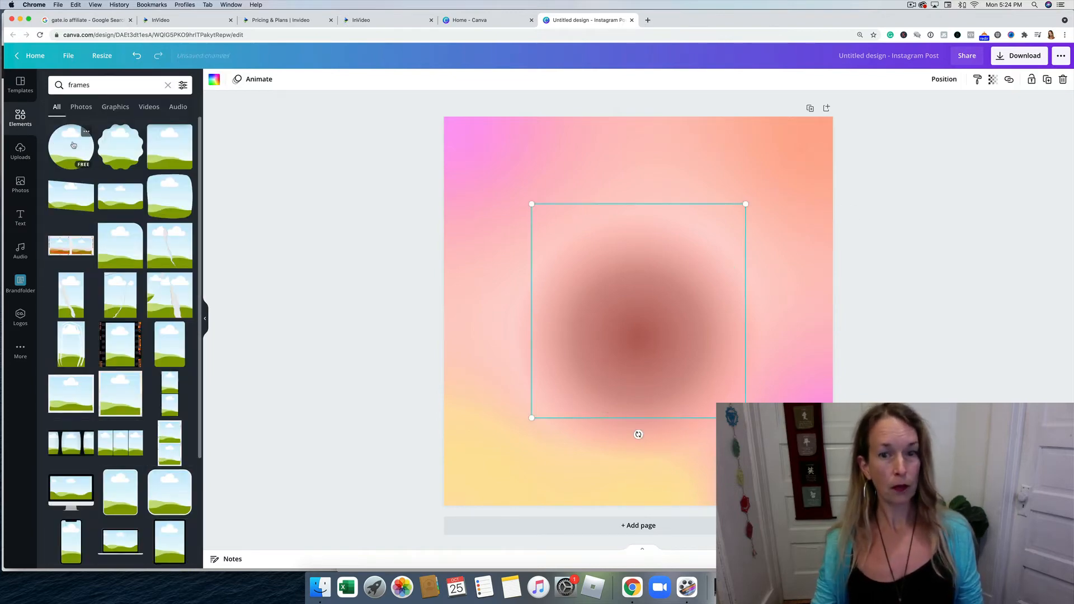
left_click(69, 147)
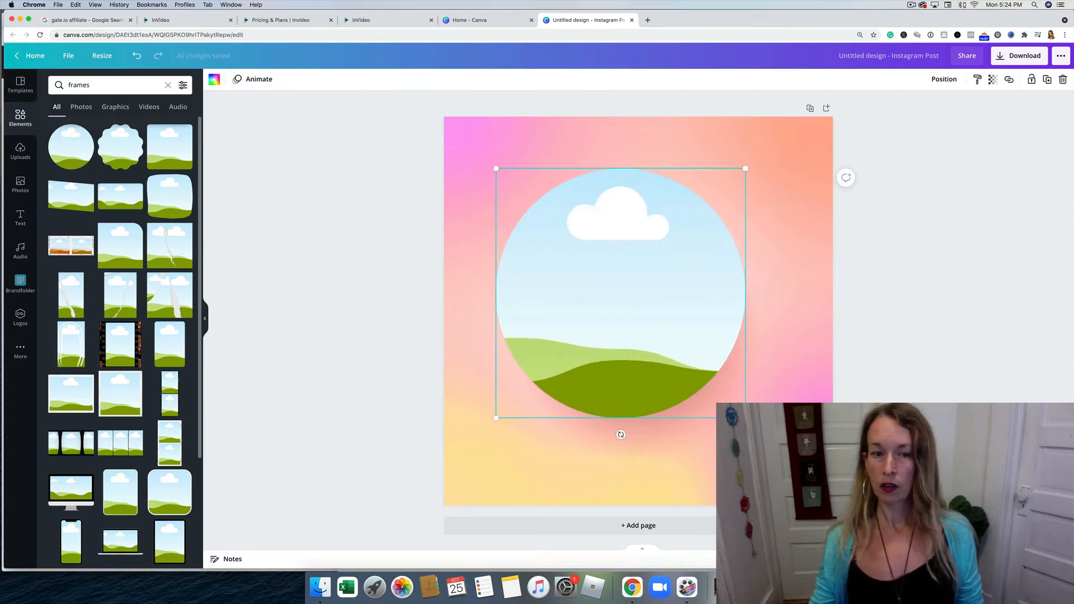
left_click_drag(745, 416, 620, 292)
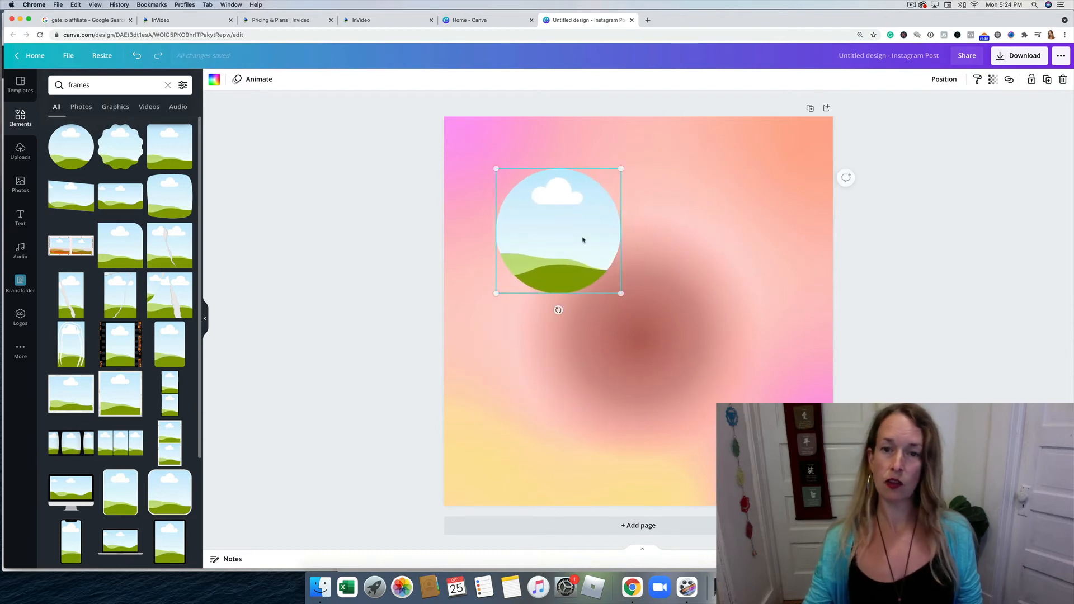
left_click_drag(558, 229, 529, 197)
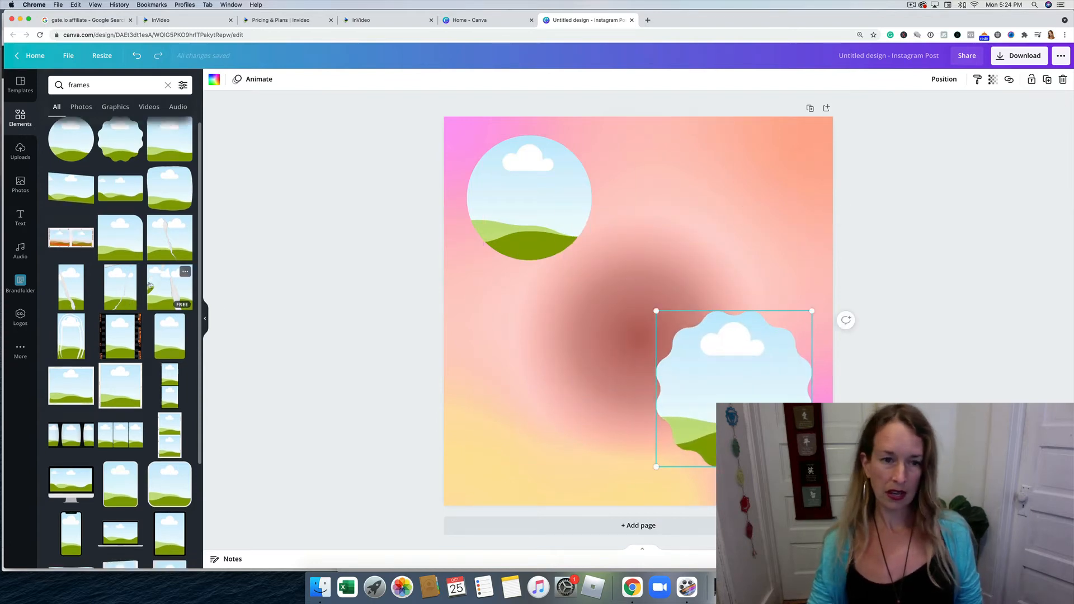
Step: Add the scalloped, brush-stroke and donut frames, placing the brush stroke top right and donut lower left
scroll("down", 3)
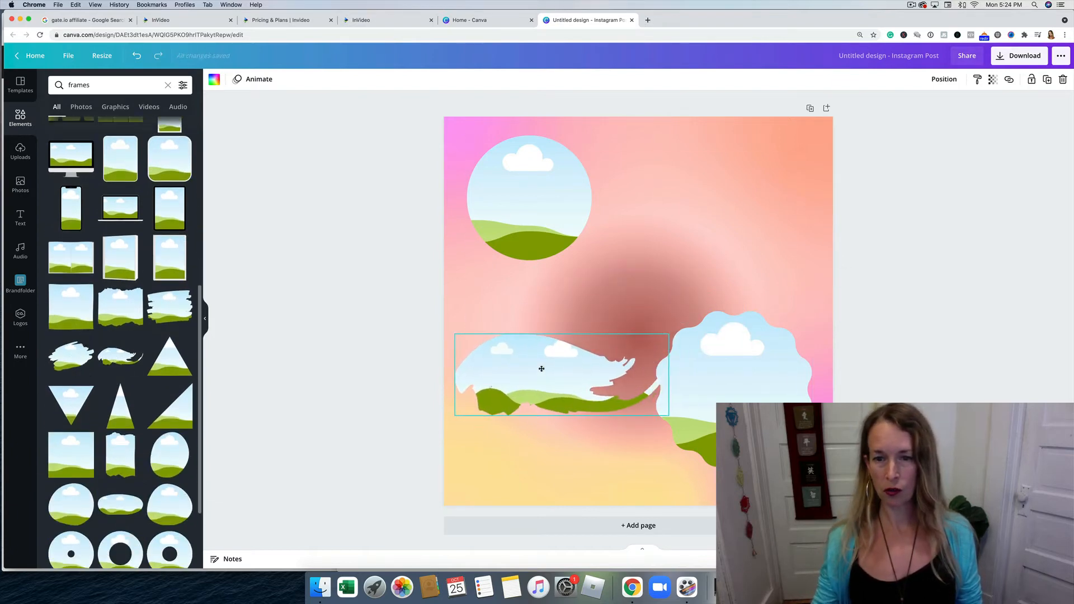
left_click_drag(562, 373, 712, 202)
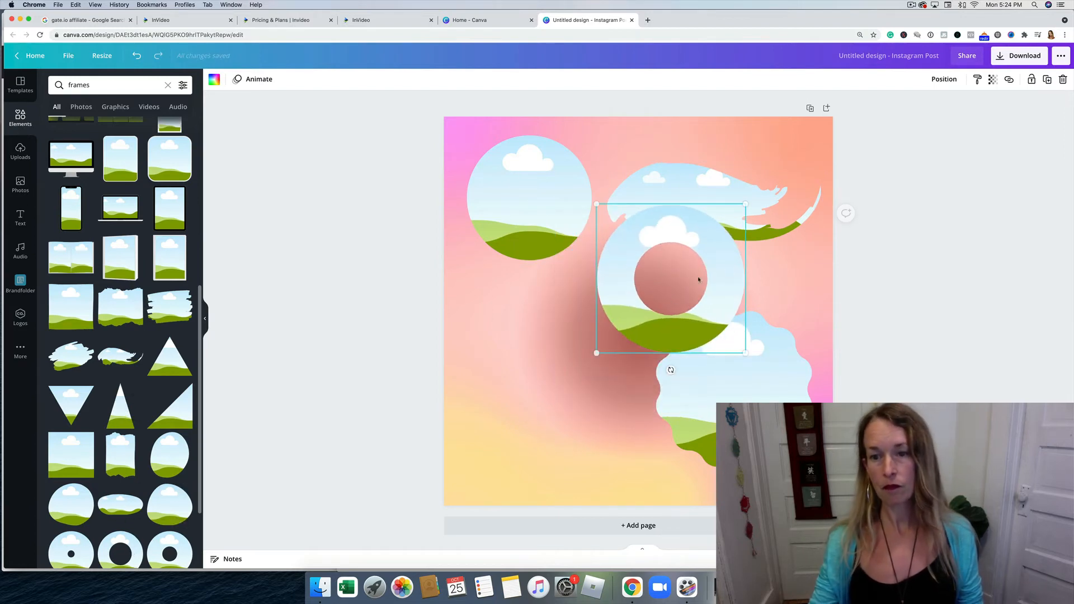
left_click_drag(670, 279, 557, 372)
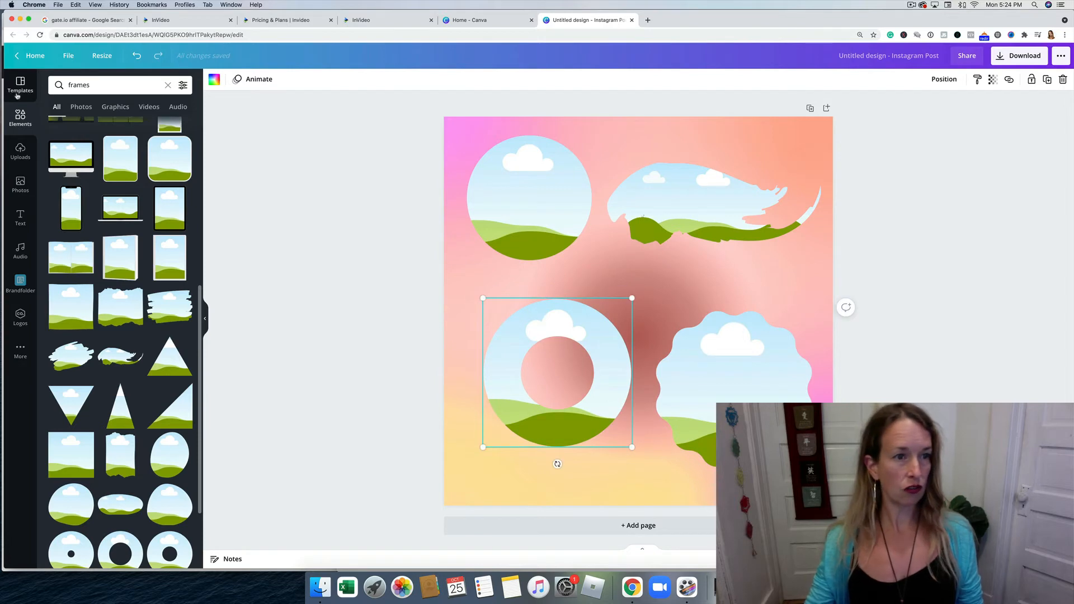
Step: From Uploads, fill the frames with the woman's portrait, the elderly couple and the cup photo
left_click(20, 151)
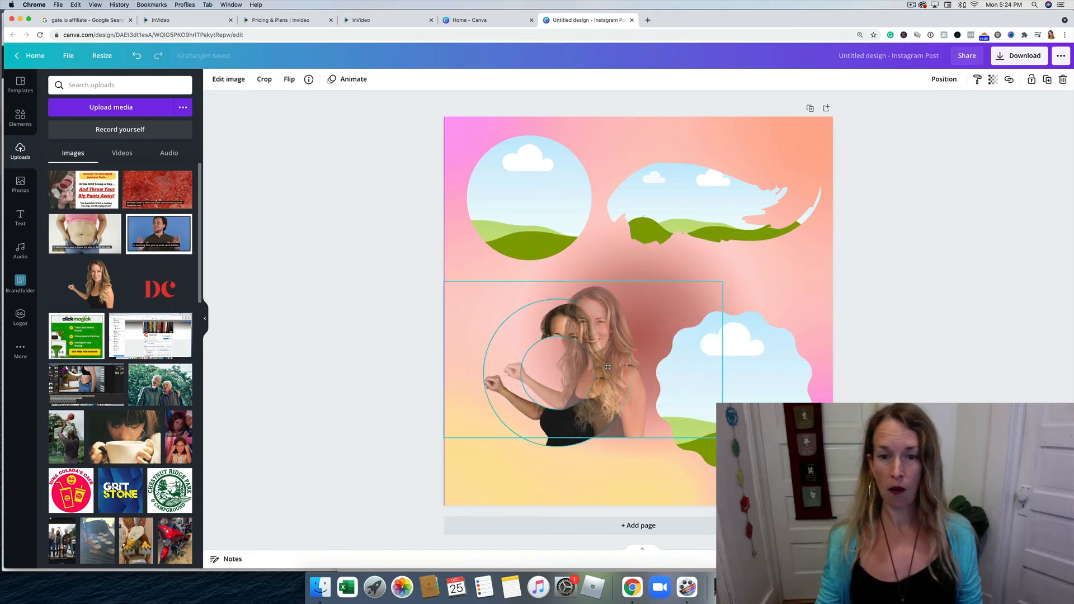
left_click(353, 304)
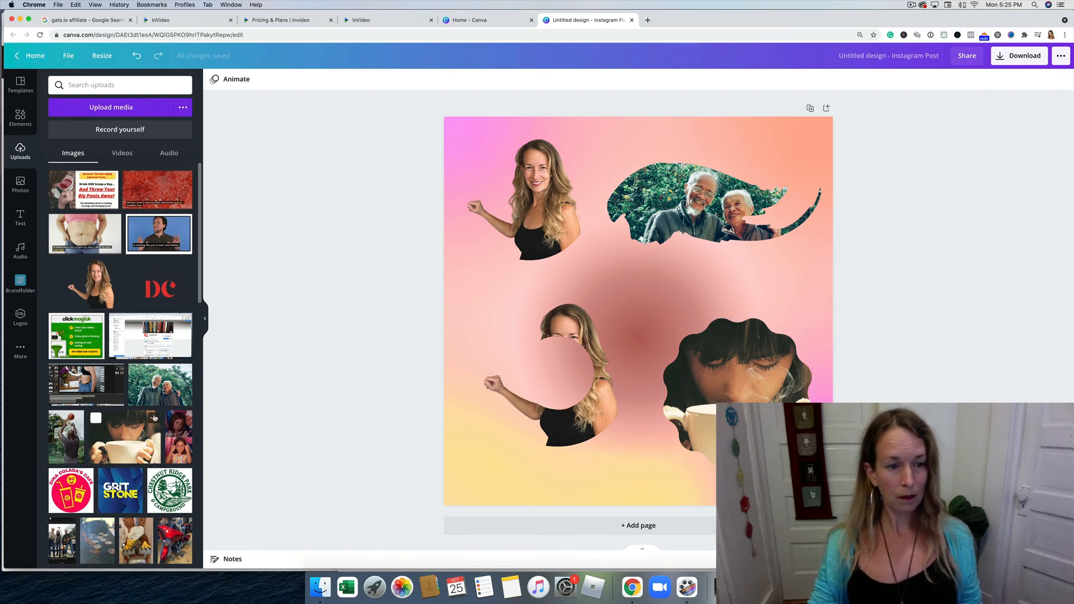
scroll("down", 3)
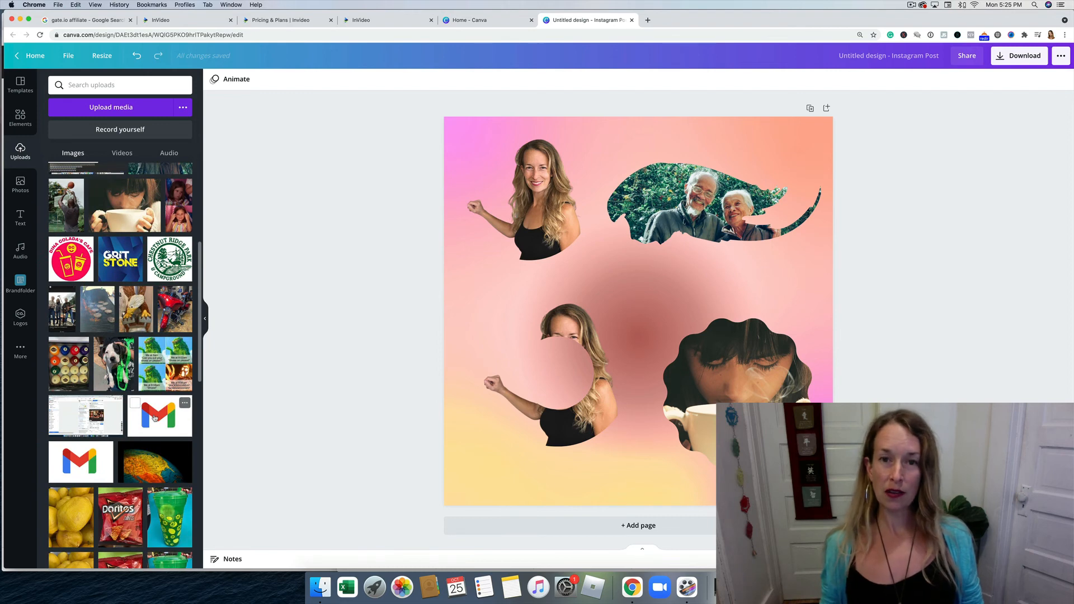